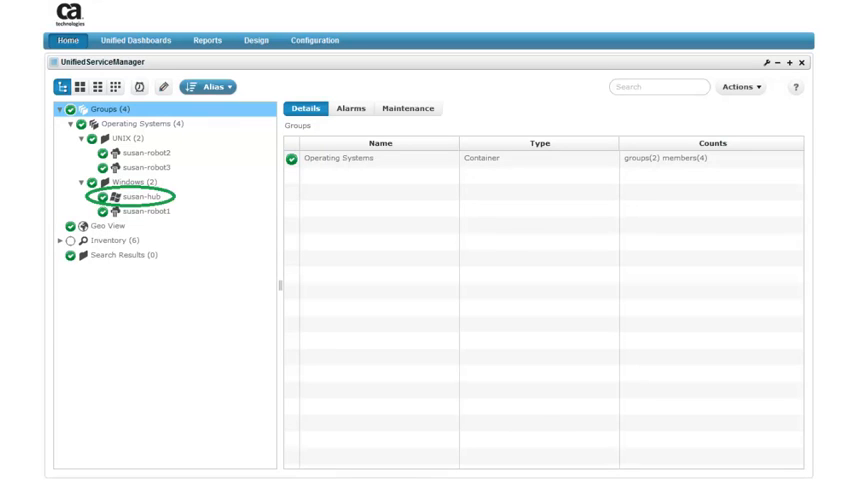
Select susan-hub under Operating Systems > Windows in the Groups tree
click(130, 202)
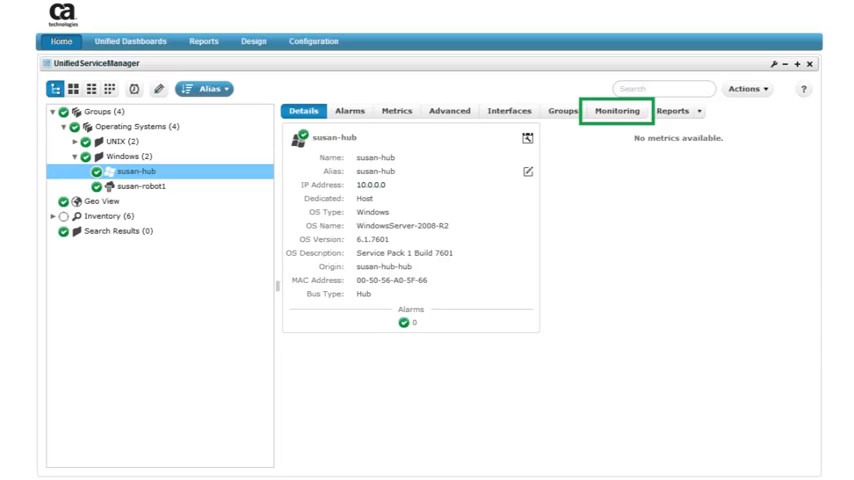
Show susan-hub's Monitoring tab listing probes like CPU Monitor and Disk(s)
click(632, 105)
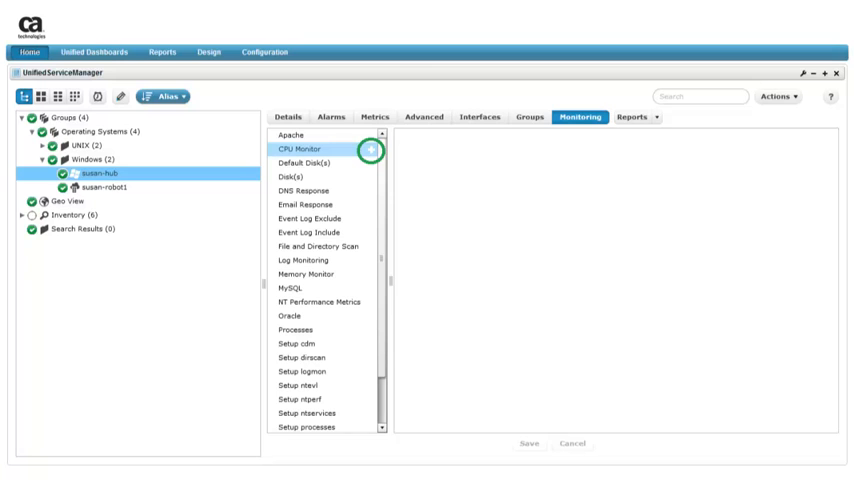
Add a CPU Monitor profile to susan-hub, accepting the cdm probe installation
click(377, 149)
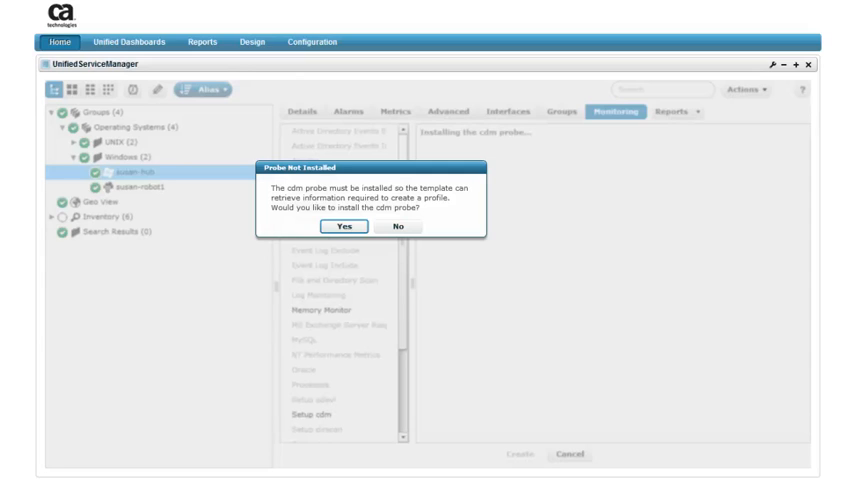
click(340, 225)
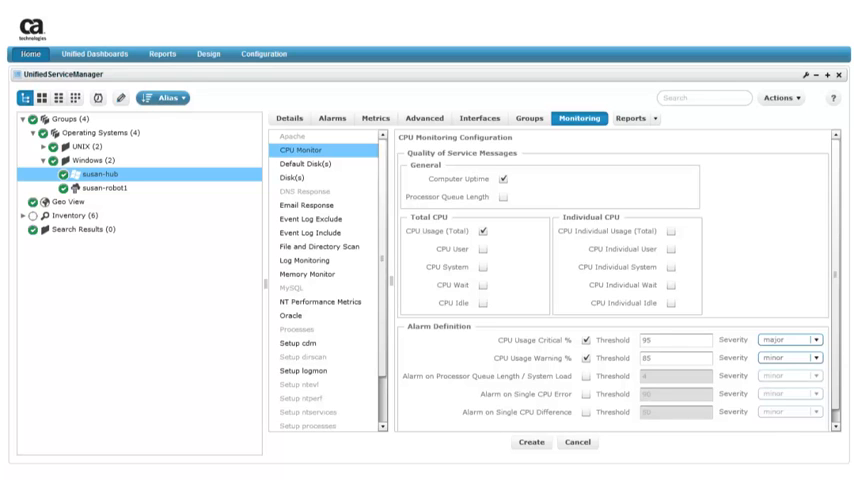
Change the CPU Usage Warning % Threshold from 85 to 2
text(2)
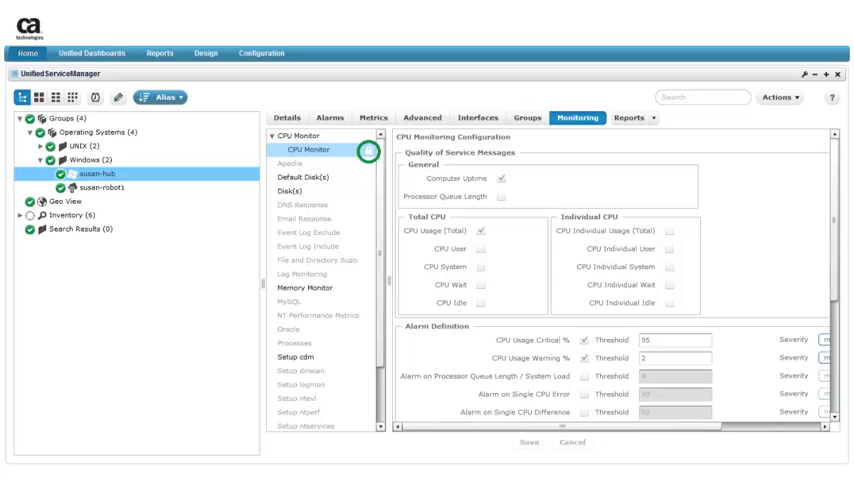
Scroll the CPU Monitor profile to confirm Profile Status reads Deployed
scroll(down, 3)
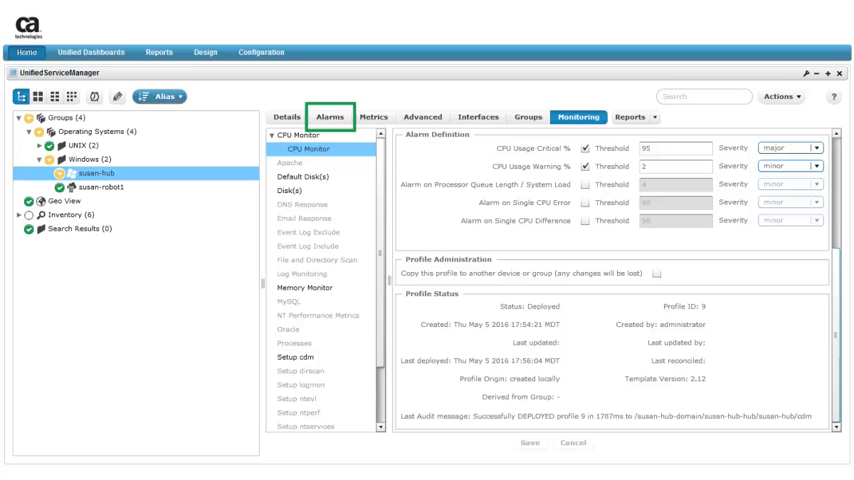
Expand the minor CPU alarm above the 2% threshold in susan-hub's Alarms list
click(330, 116)
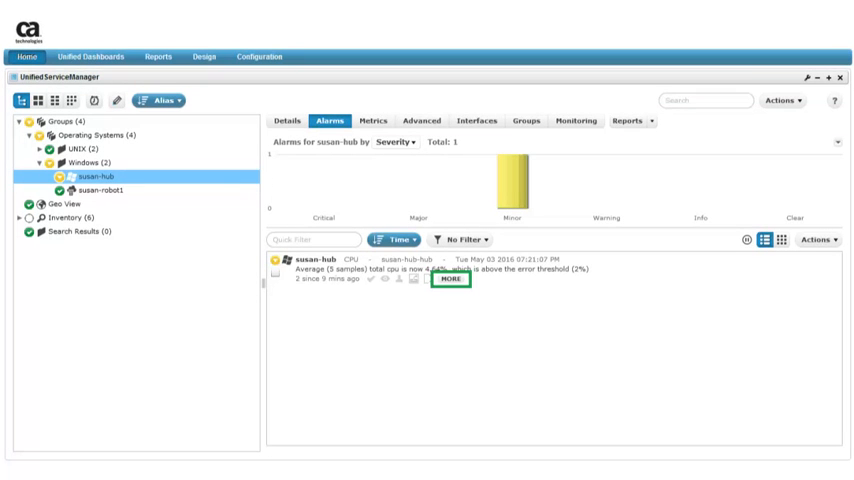
click(454, 281)
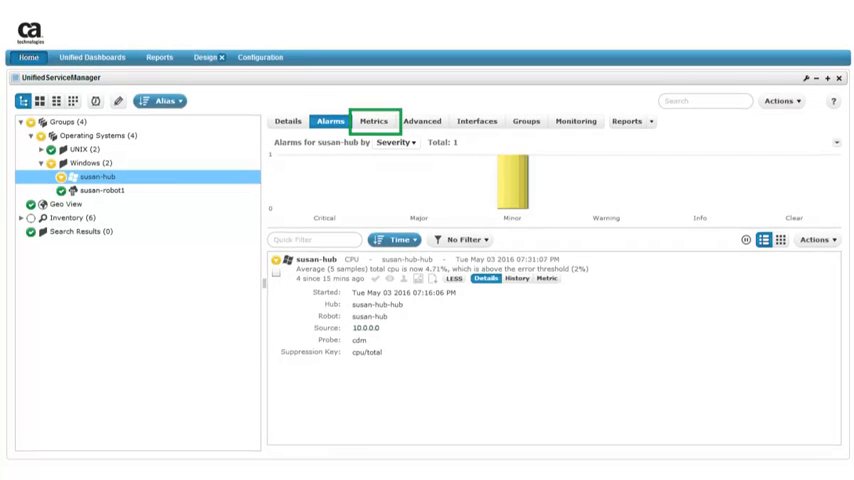
In susan-hub's Metrics tab, expand System to show CPU > Total
click(374, 120)
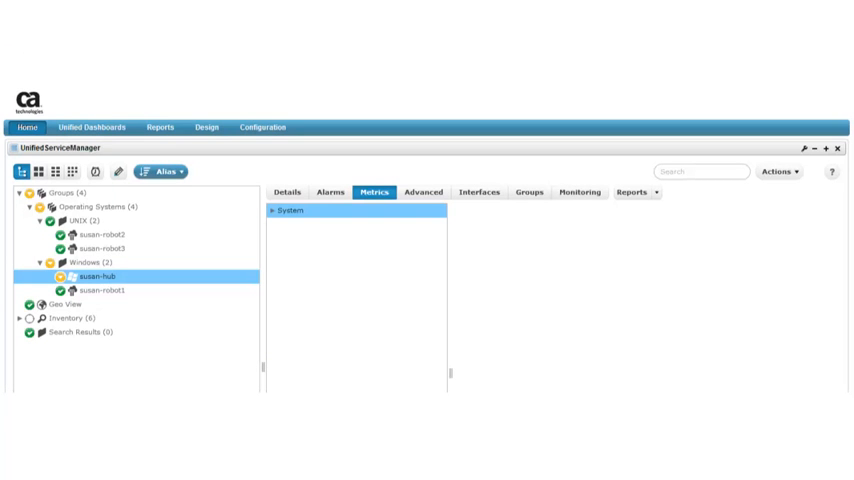
click(270, 211)
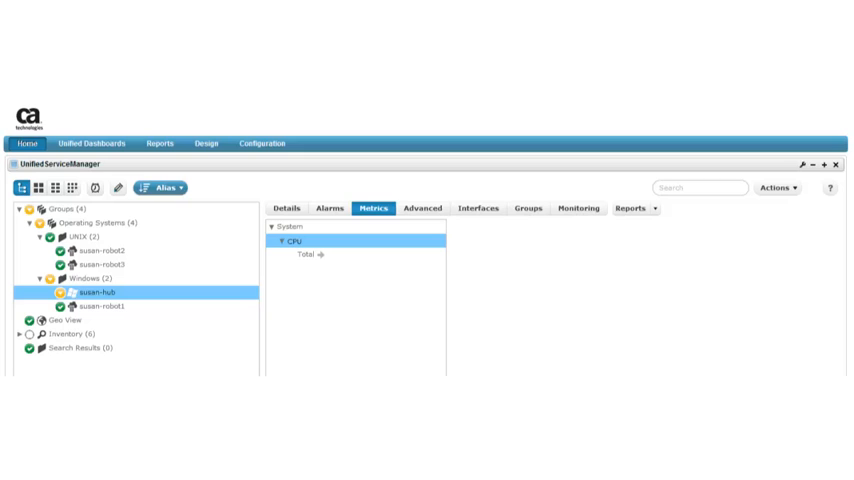